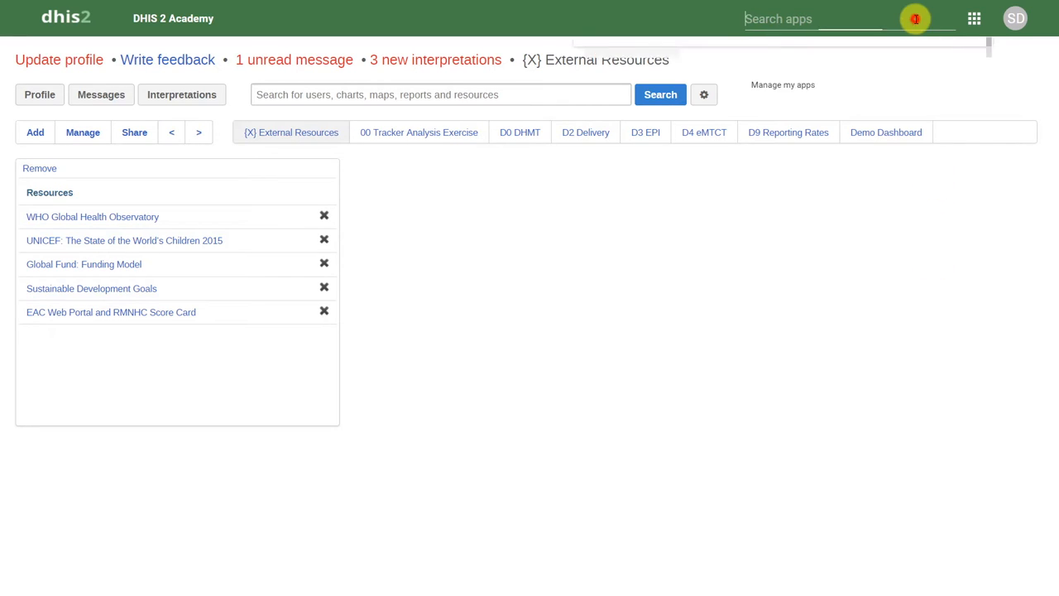
Launch the GIS app from the dashboard's apps menu.
left_click(974, 19)
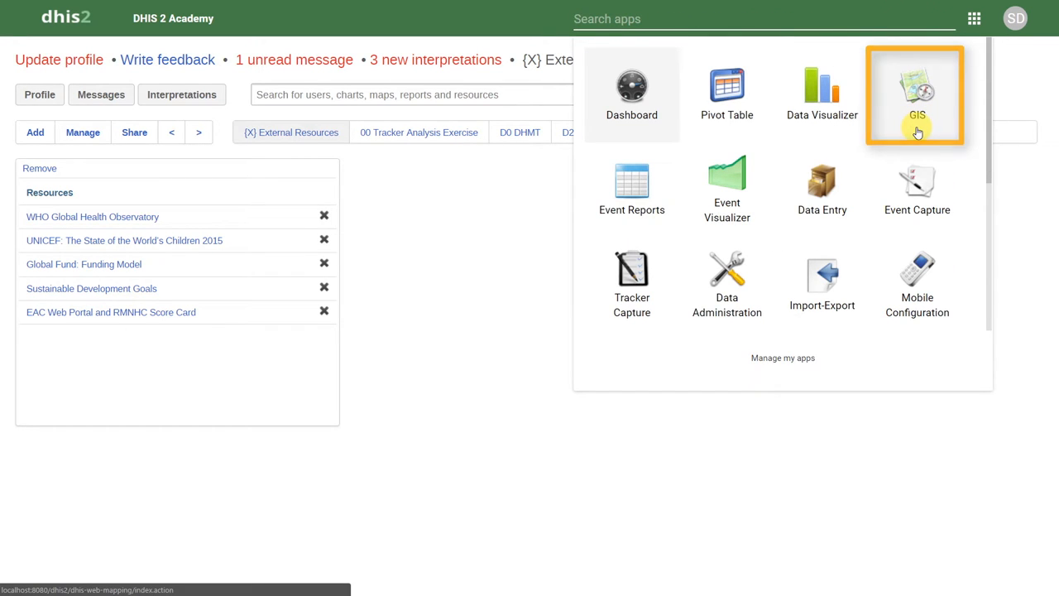
left_click(915, 94)
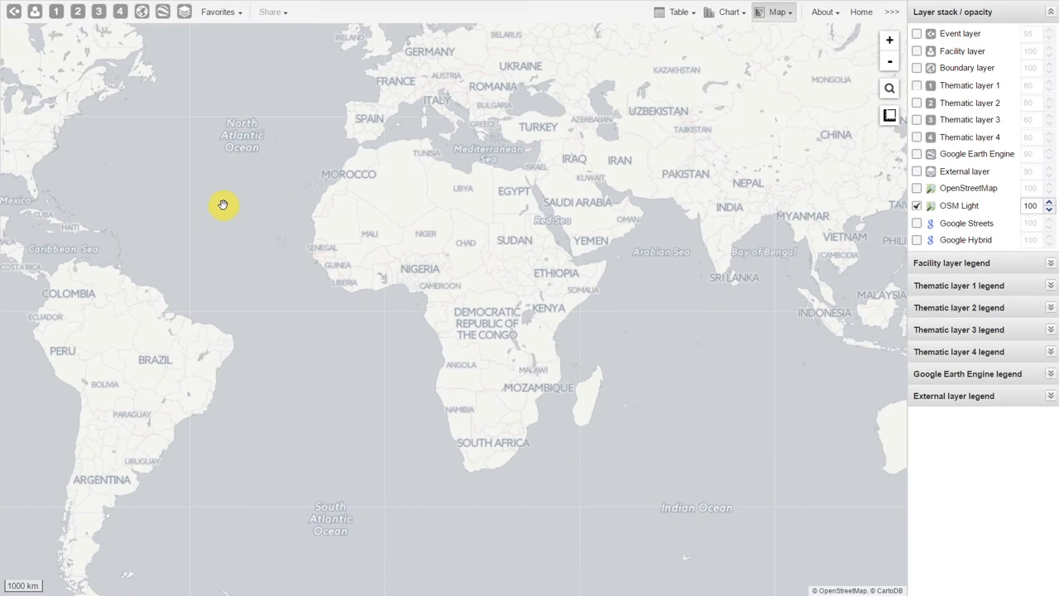
mouse_move(217, 205)
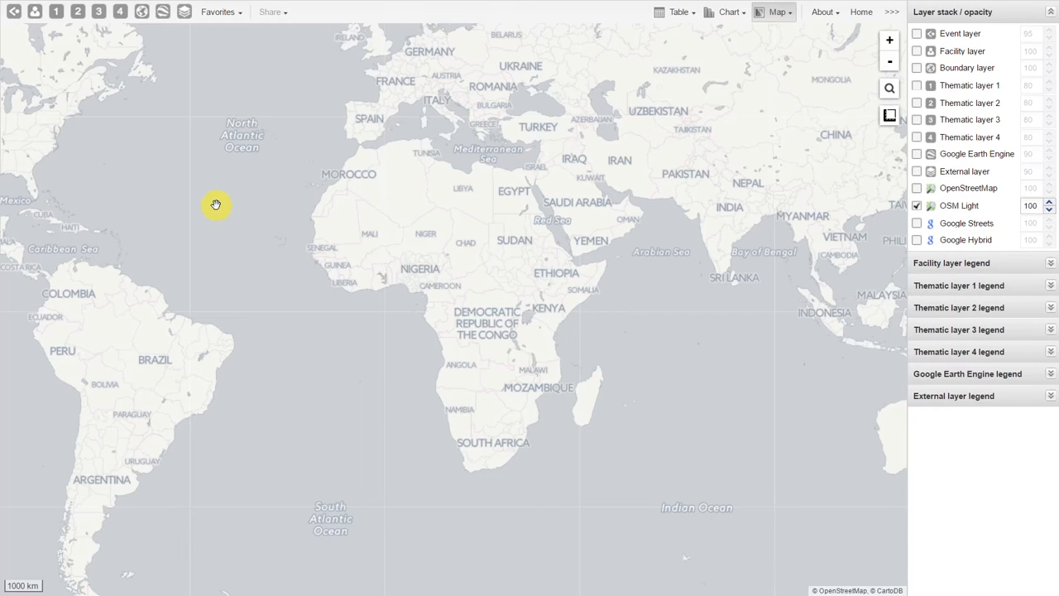
mouse_move(35, 47)
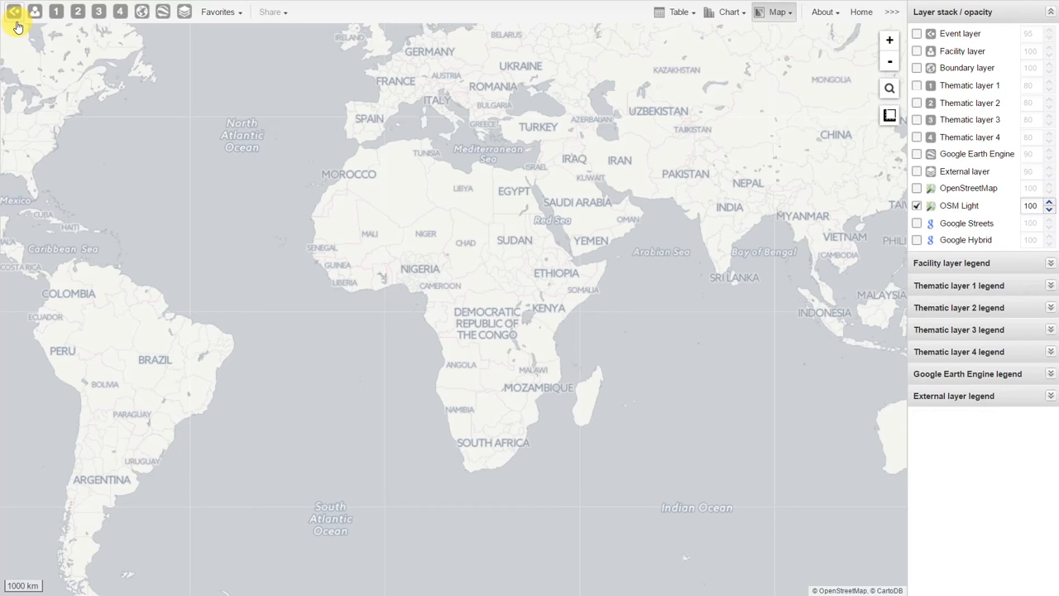
mouse_move(35, 12)
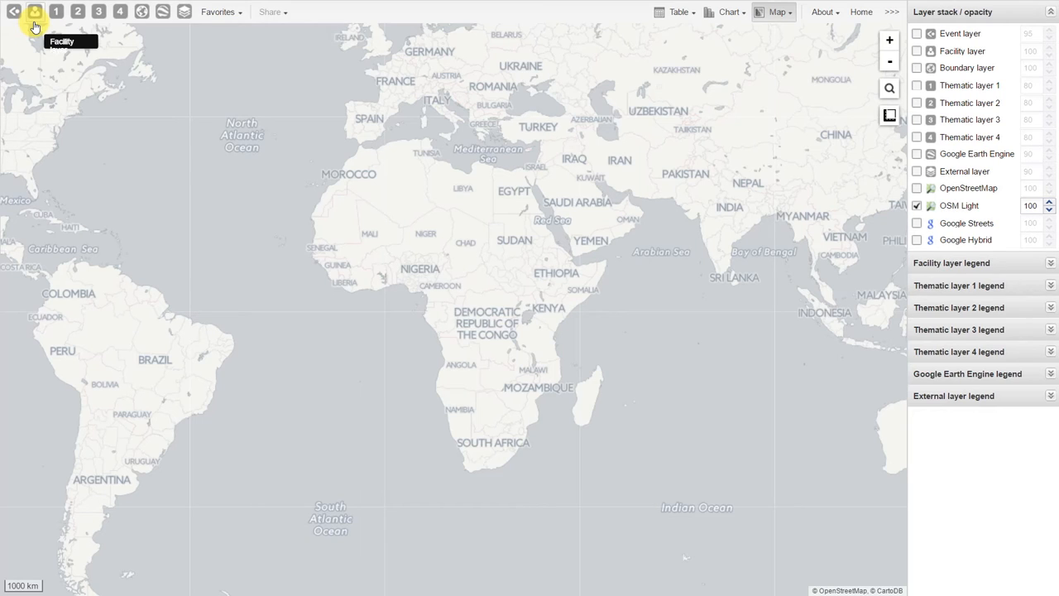
mouse_move(35, 25)
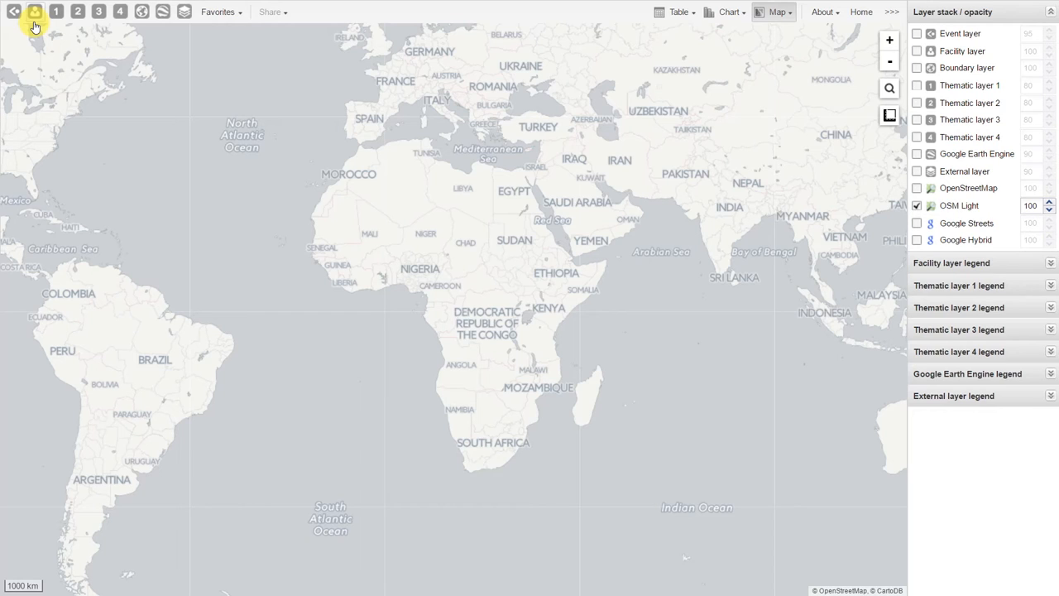
mouse_move(55, 11)
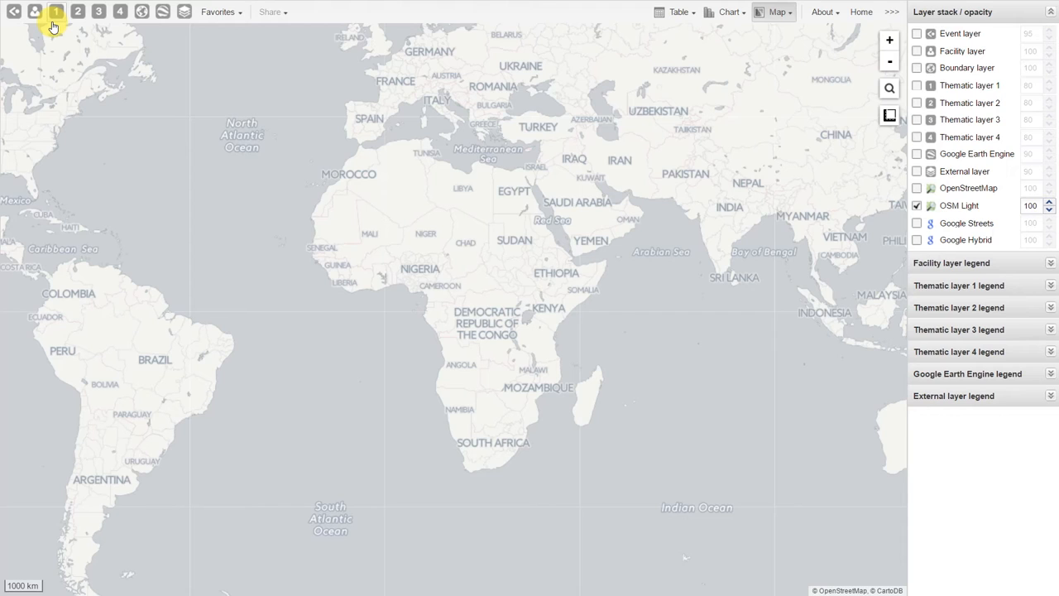
mouse_move(141, 12)
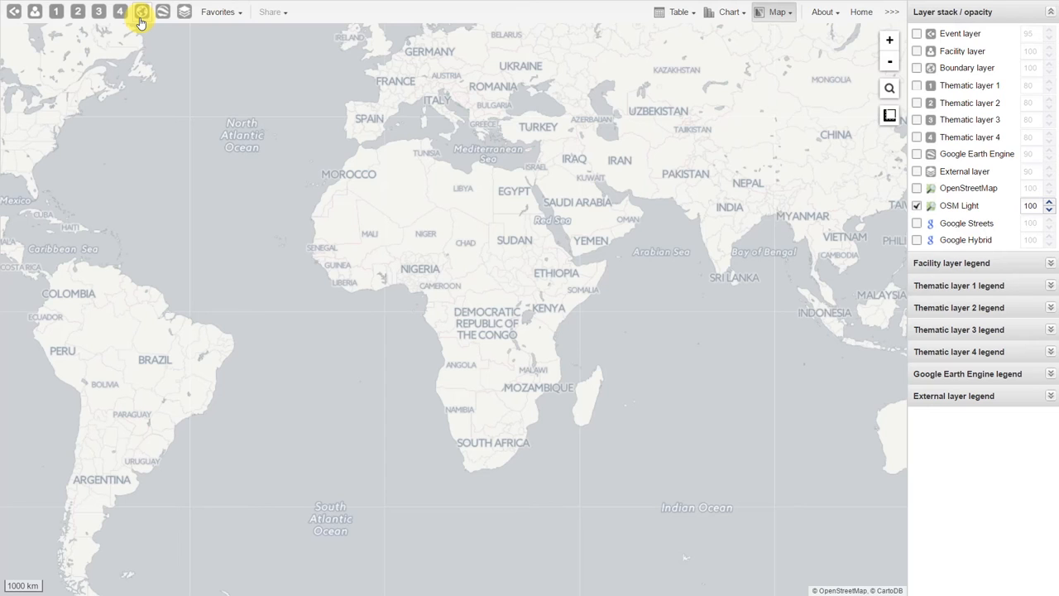
mouse_move(163, 12)
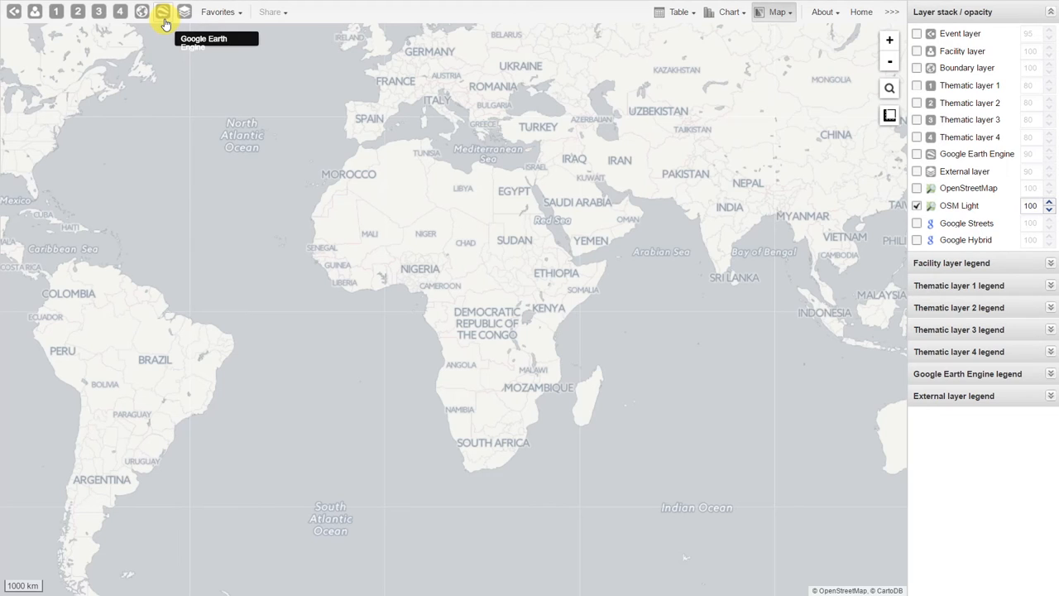
mouse_move(163, 23)
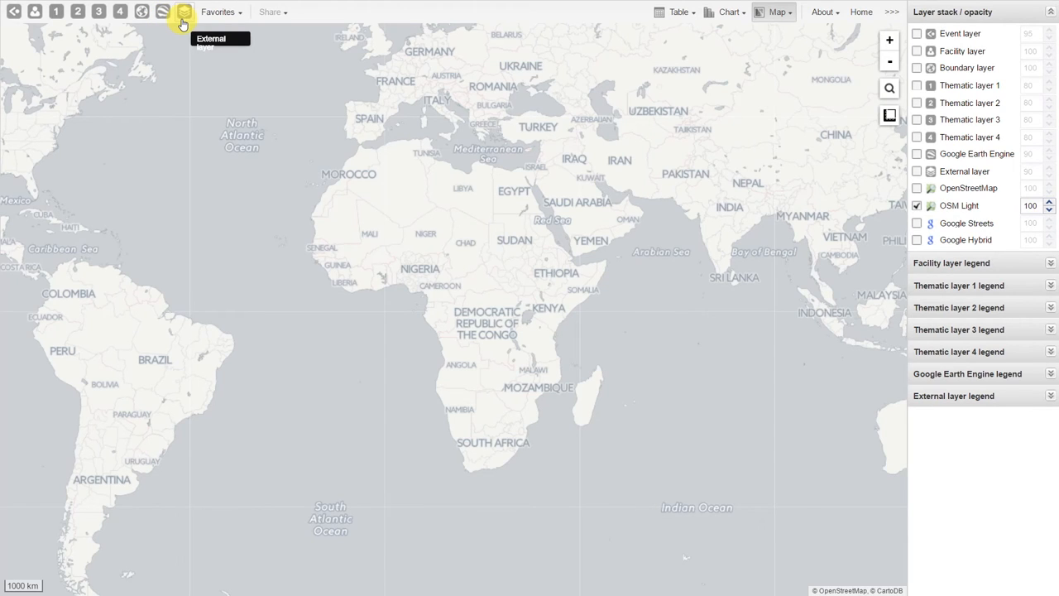
mouse_move(183, 23)
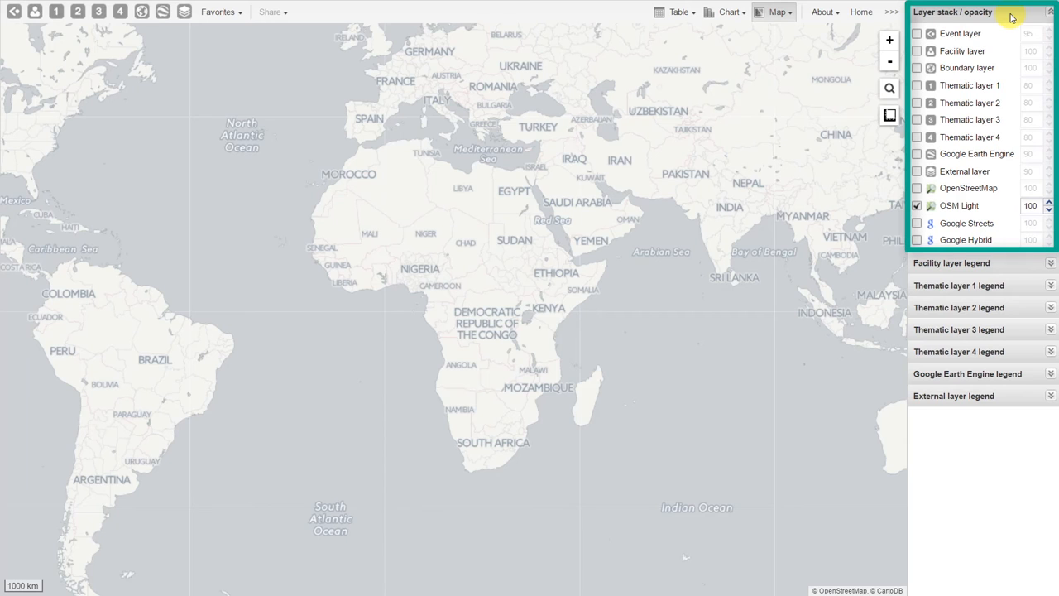
left_click(1007, 12)
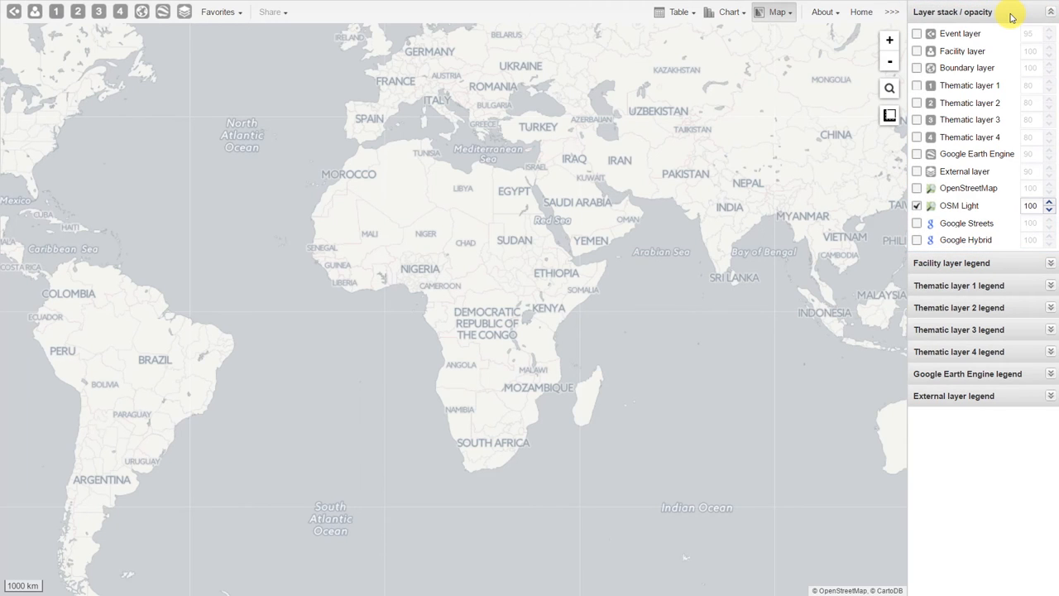
mouse_move(890, 39)
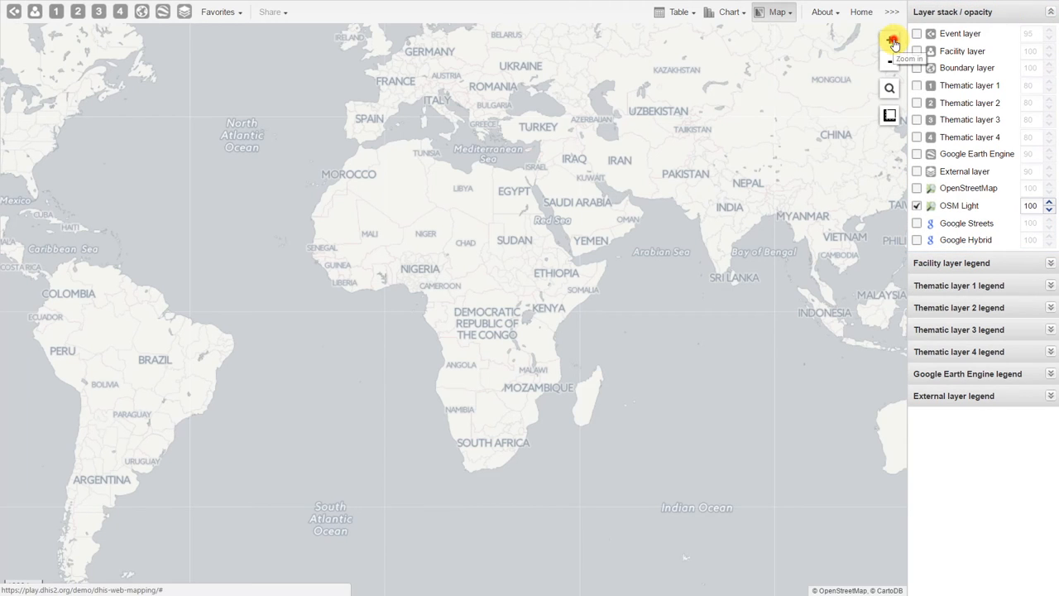
left_click(889, 40)
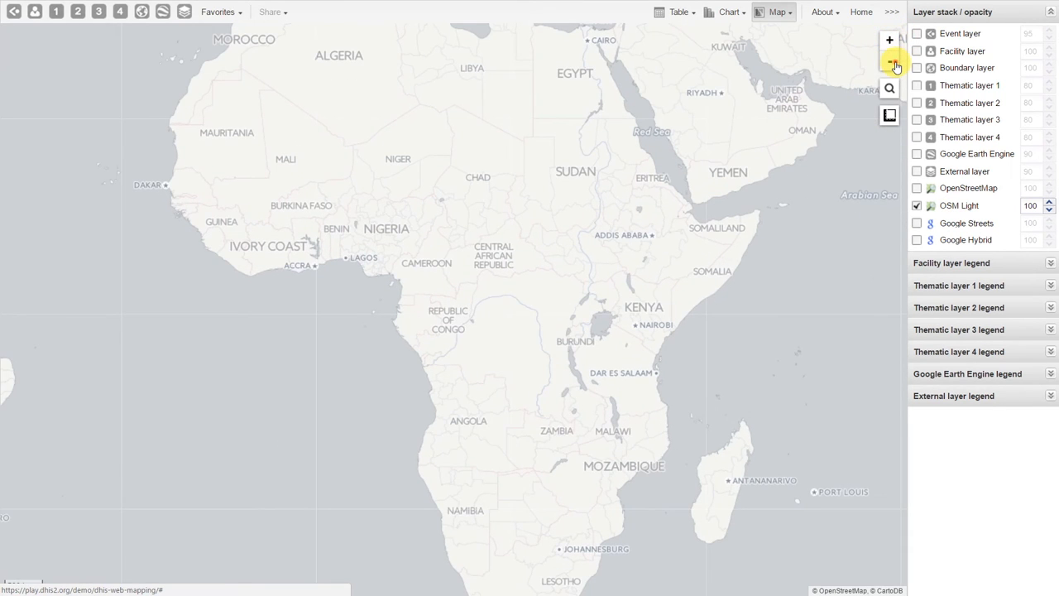
left_click(889, 65)
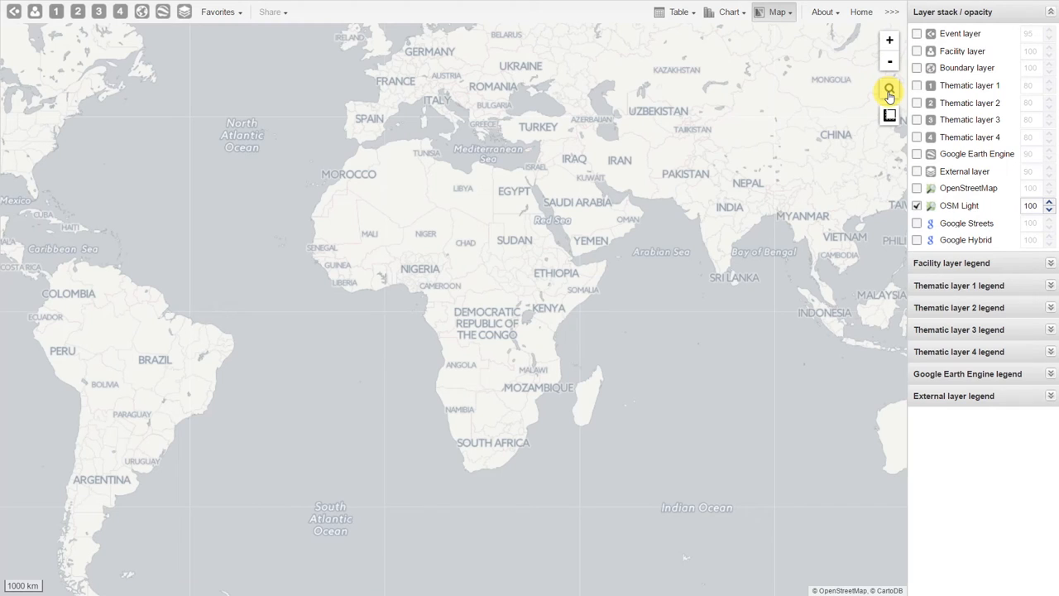
left_click(889, 89)
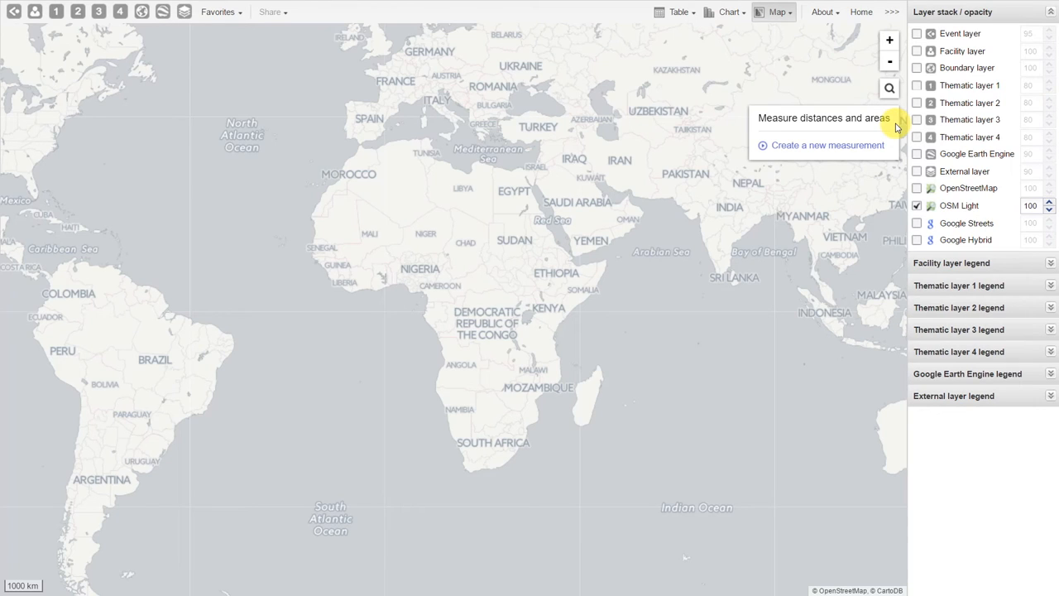
Search 'manila doc', mark Manila Doctors Hospital, Philippines, and adjust the zoom.
left_click(890, 89)
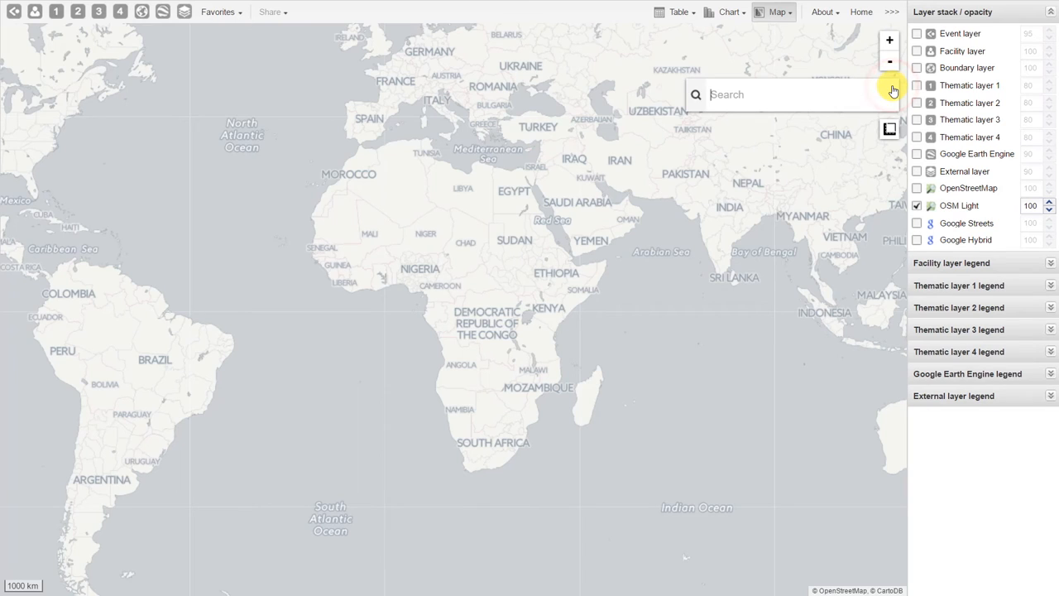
type("manila")
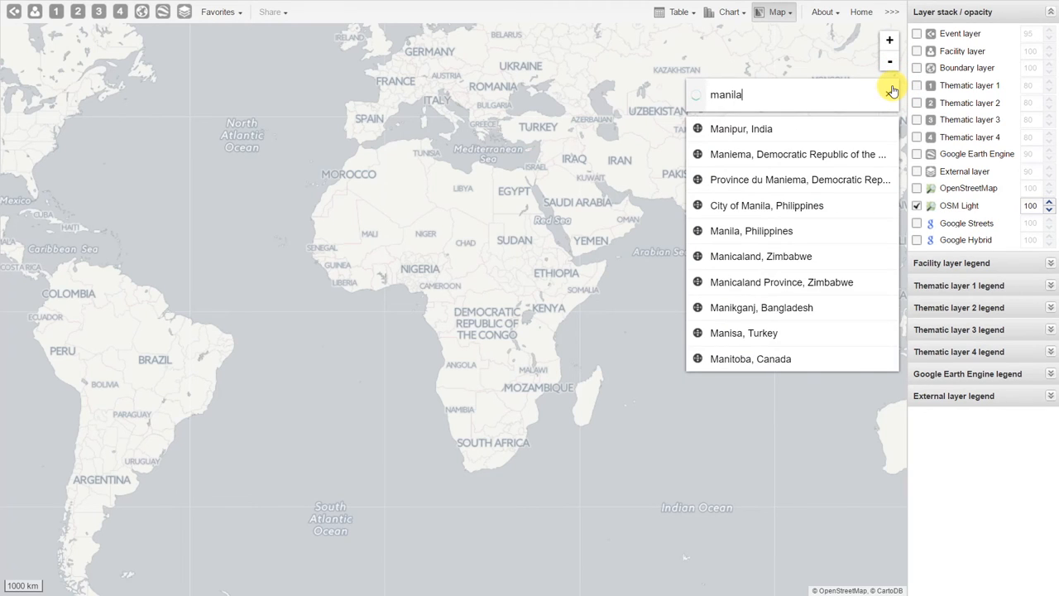
type("doc")
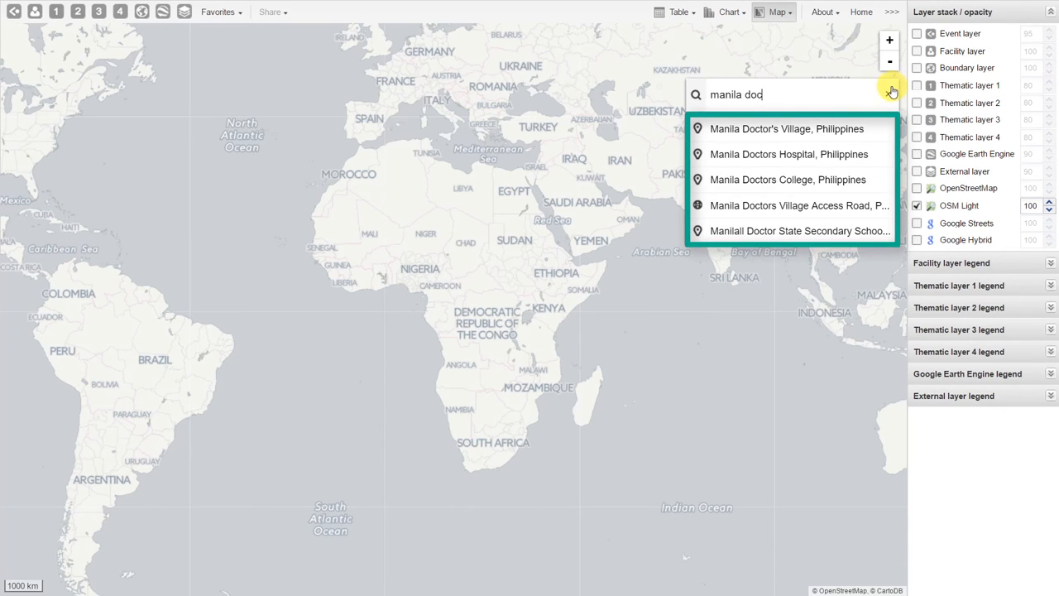
left_click(788, 154)
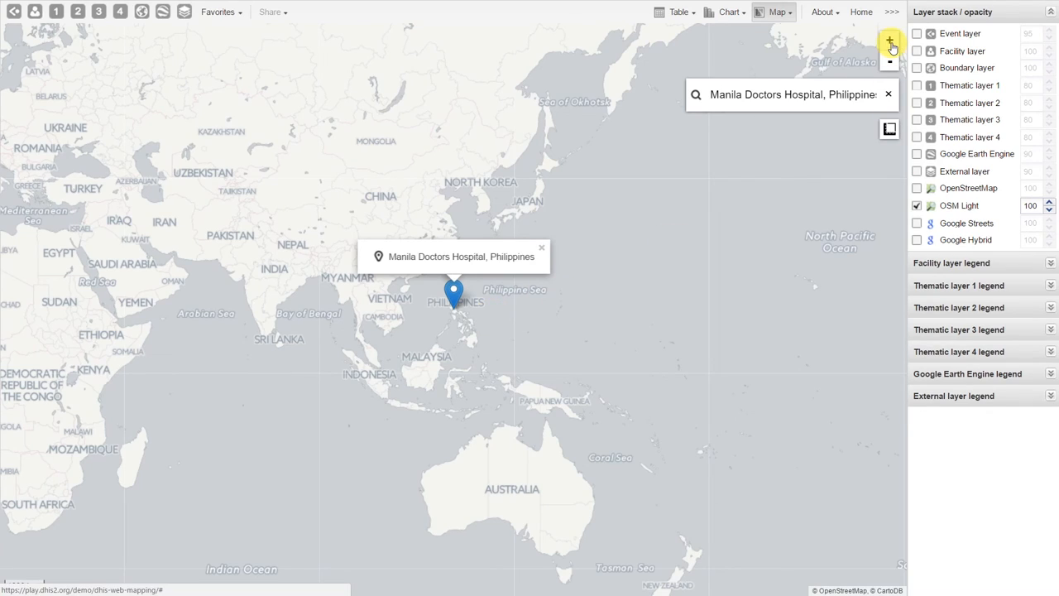
left_click(890, 41)
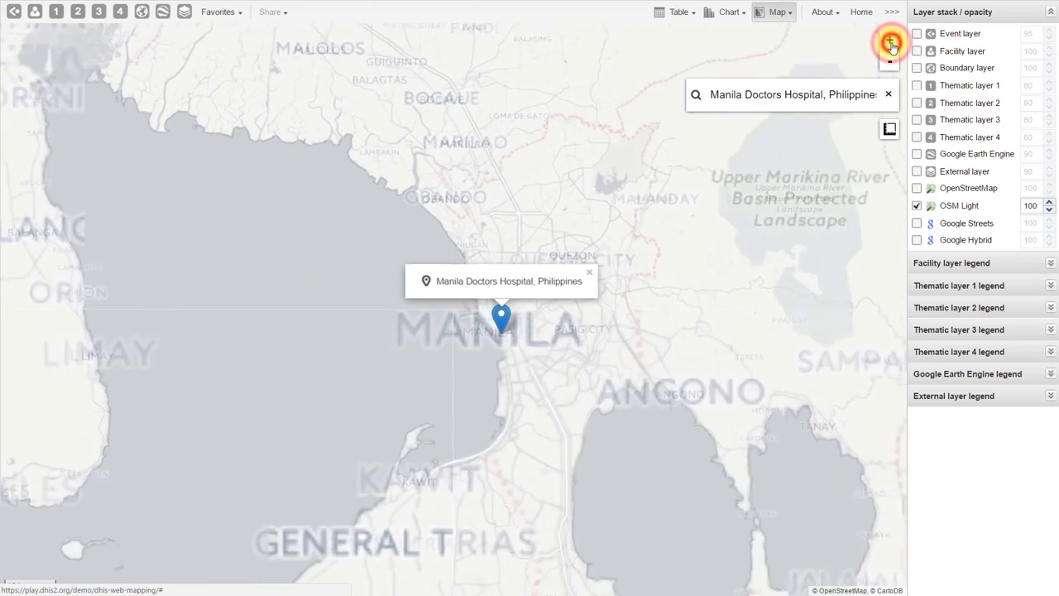
left_click(890, 43)
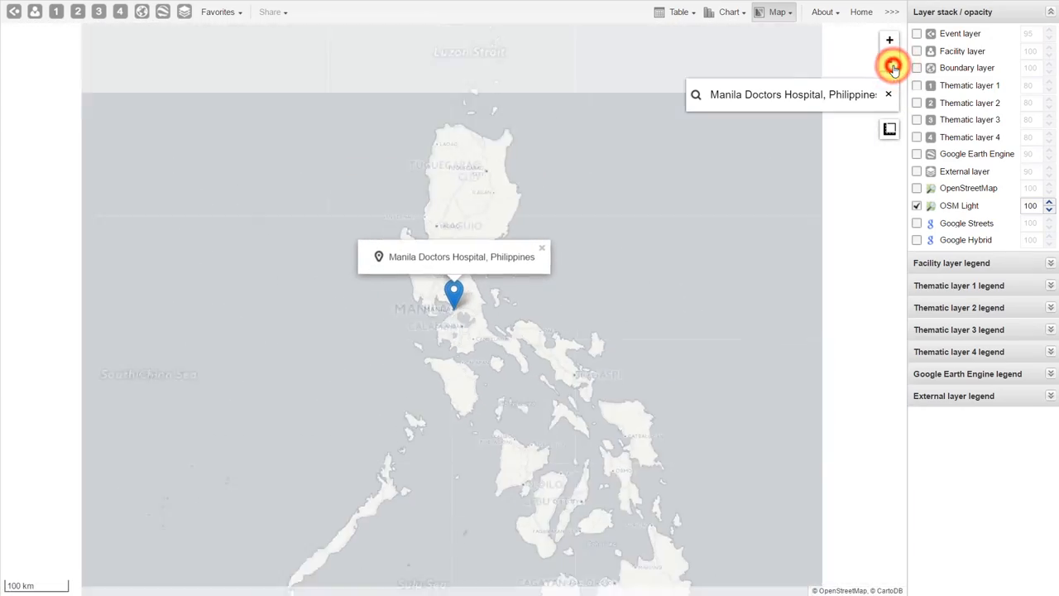
left_click(889, 64)
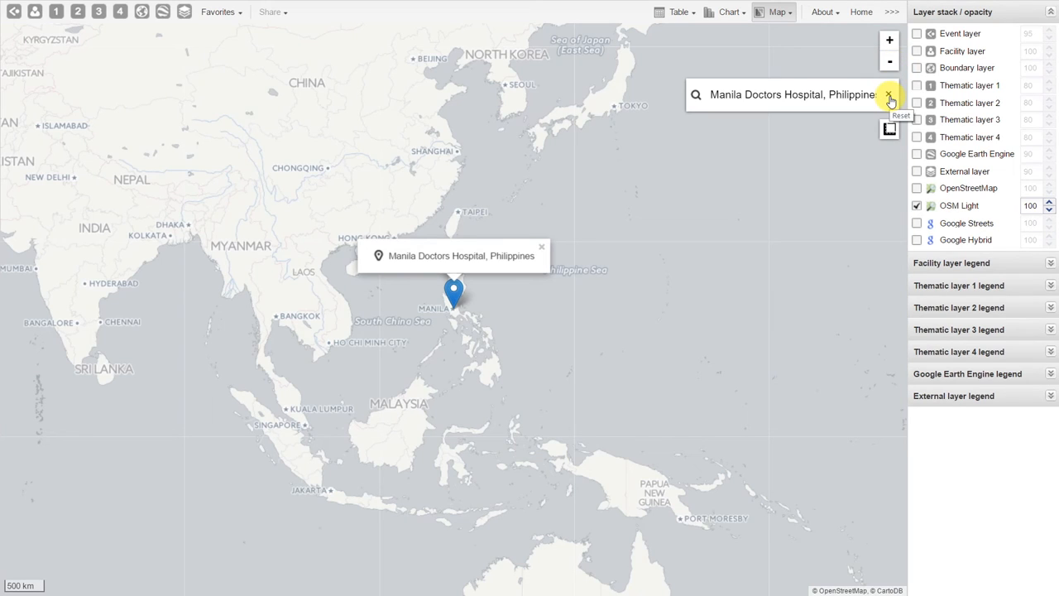
mouse_move(853, 173)
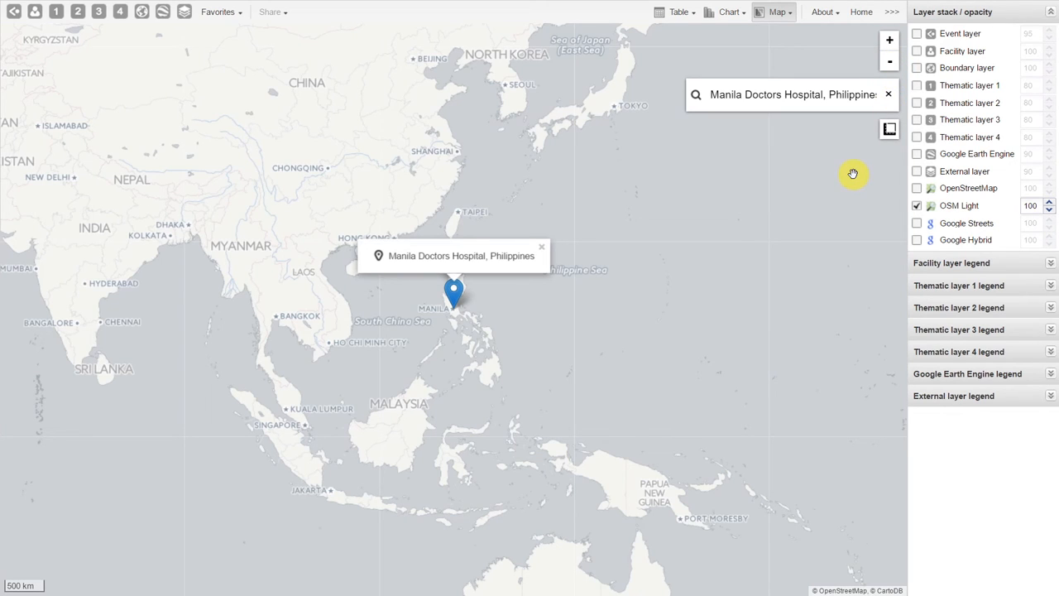
mouse_move(286, 162)
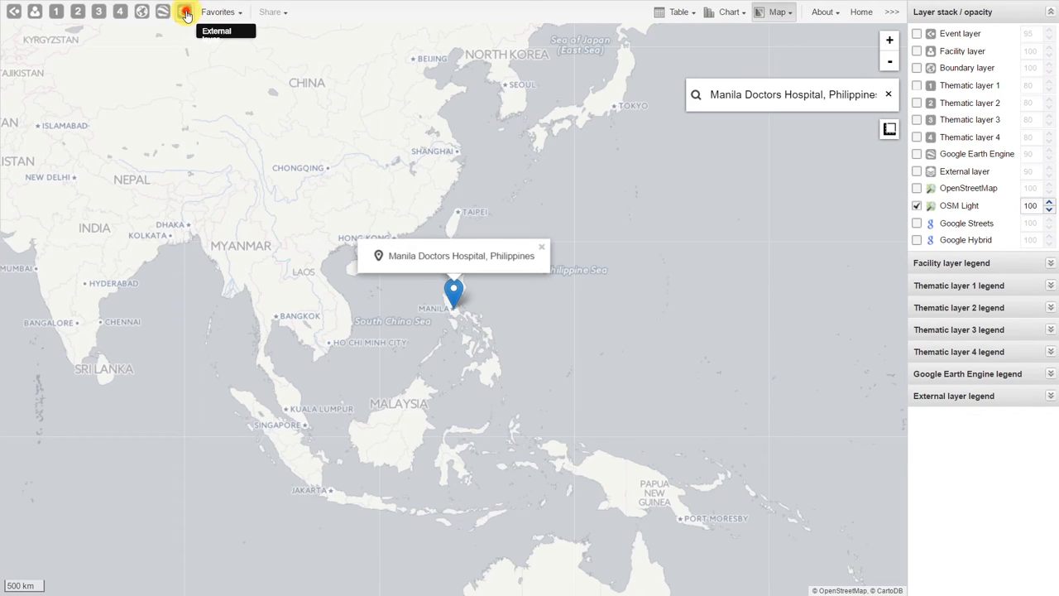
Set the external layer to Dark basemap, apply it, and close the dialog.
left_click(185, 12)
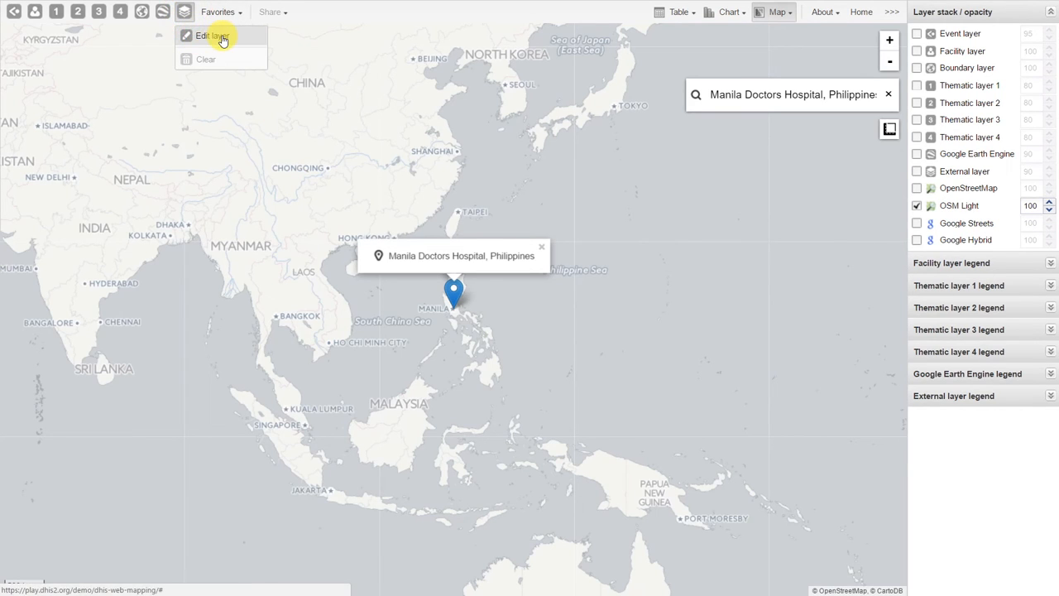
left_click(205, 36)
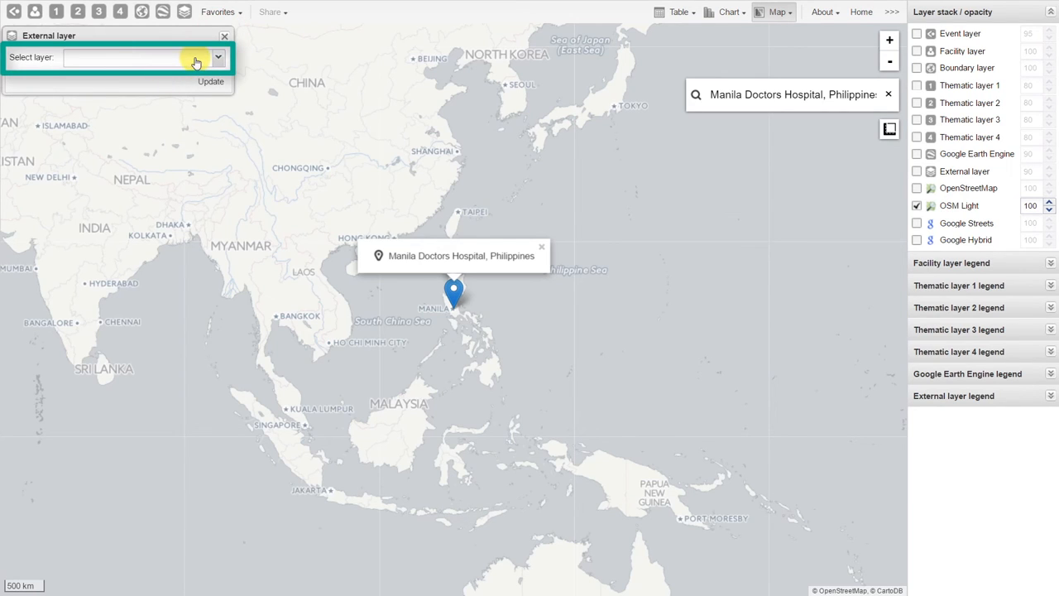
left_click(217, 57)
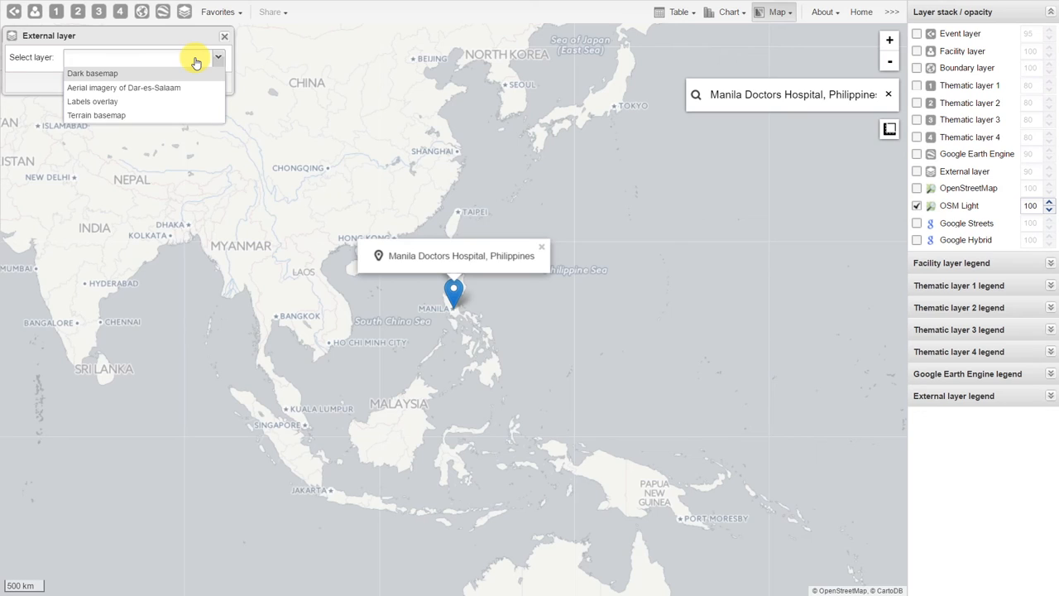
left_click(92, 72)
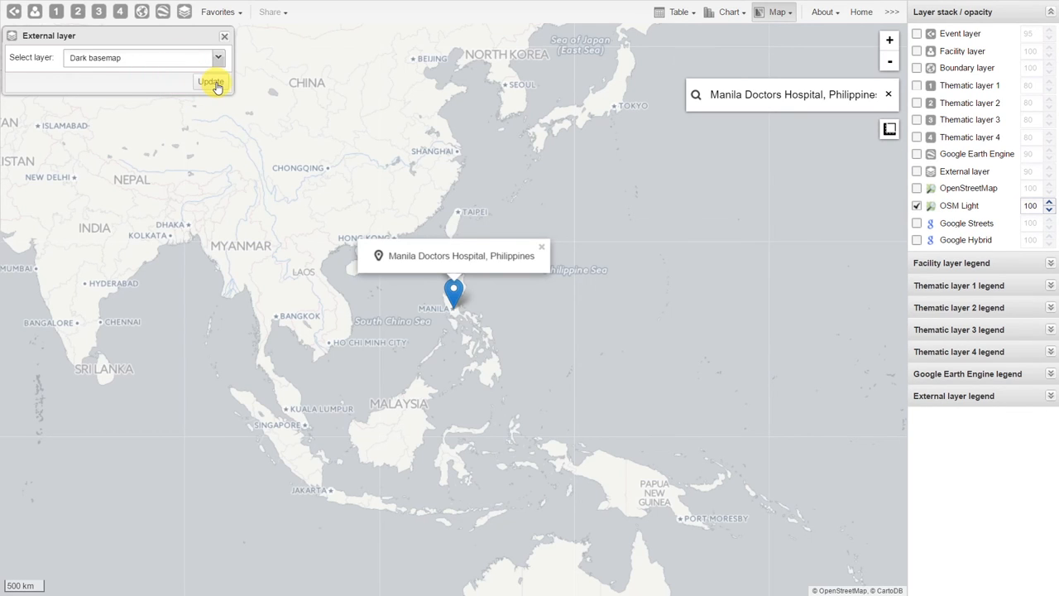
left_click(210, 82)
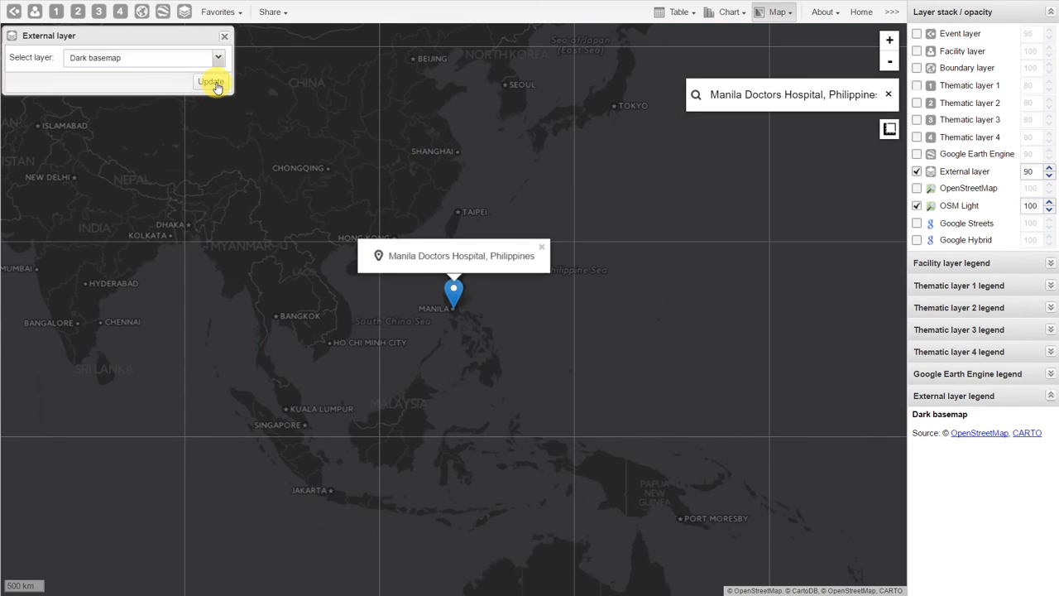
left_click(210, 82)
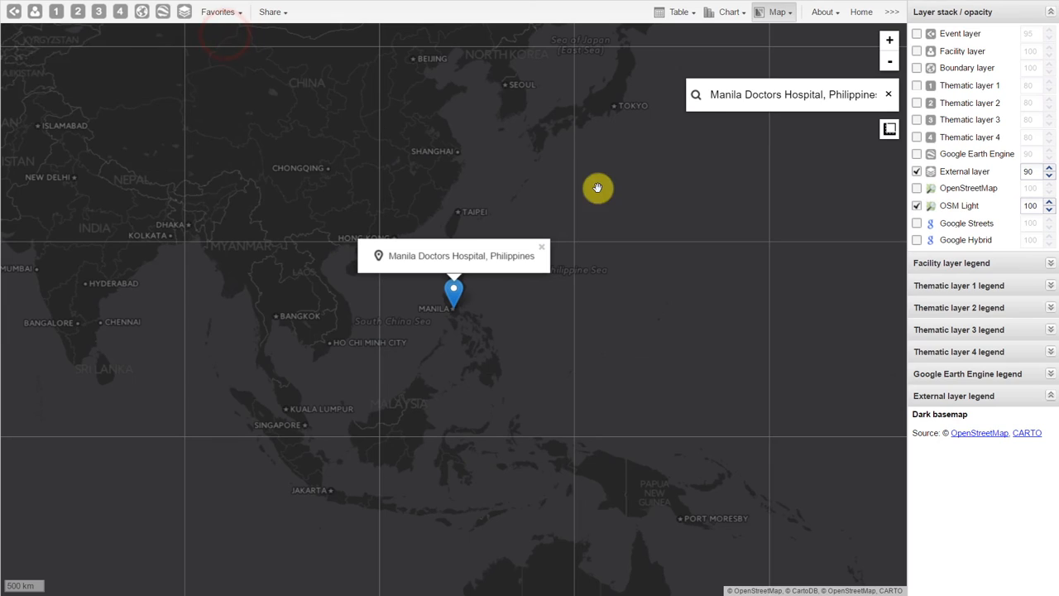
mouse_move(1006, 171)
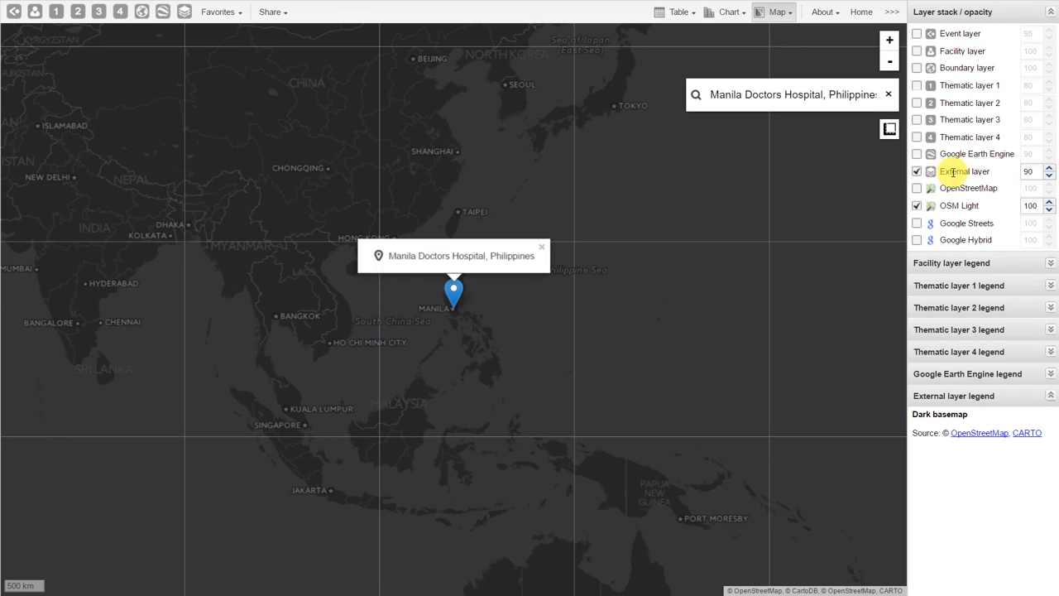
Toggle the Dark basemap layer off, on, then off, leaving the light map visible.
left_click(917, 188)
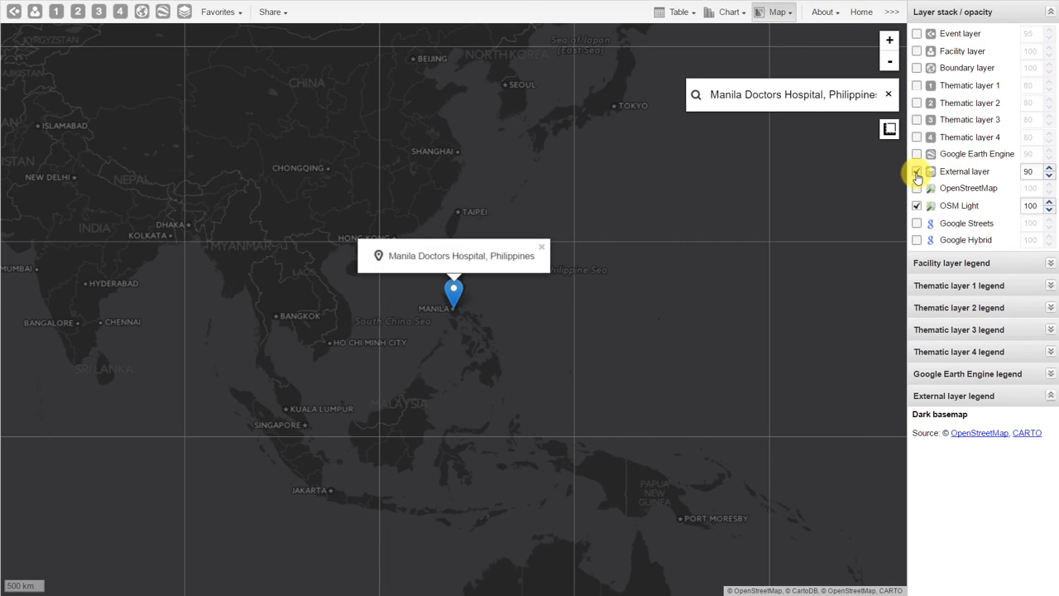
left_click(917, 171)
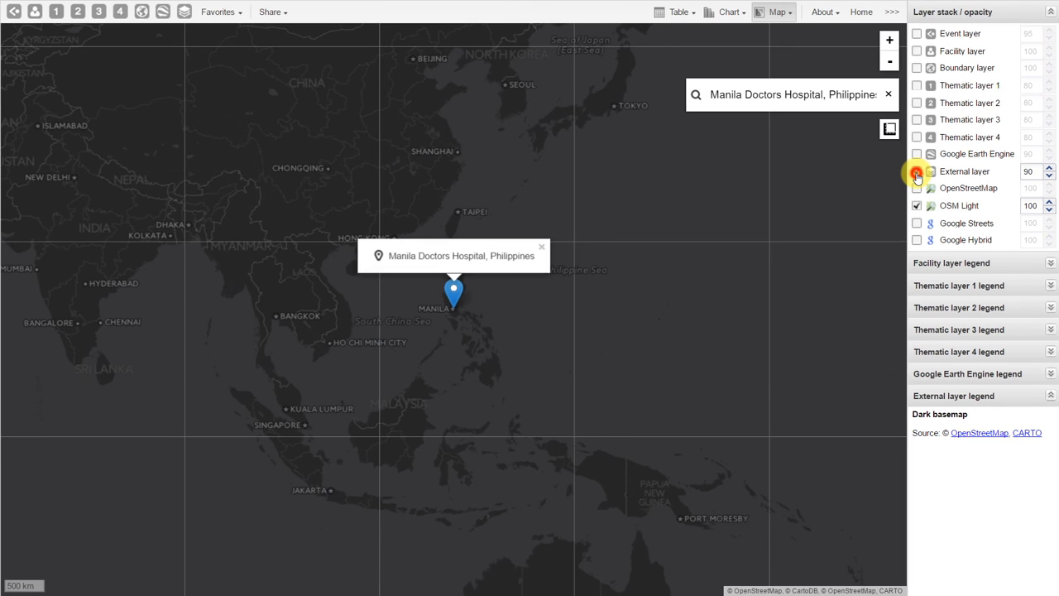
left_click(916, 171)
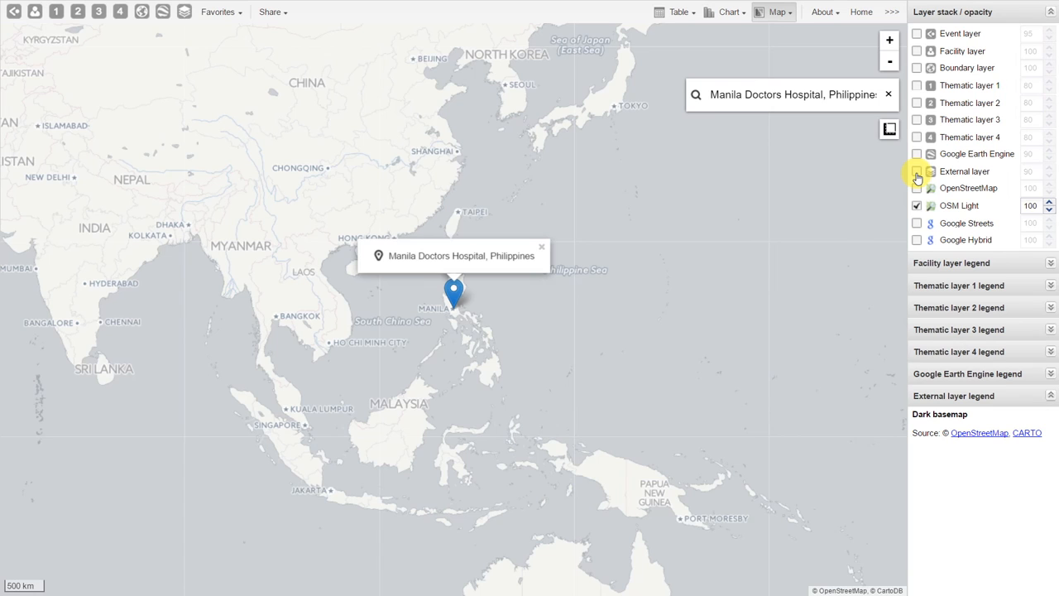
left_click(916, 171)
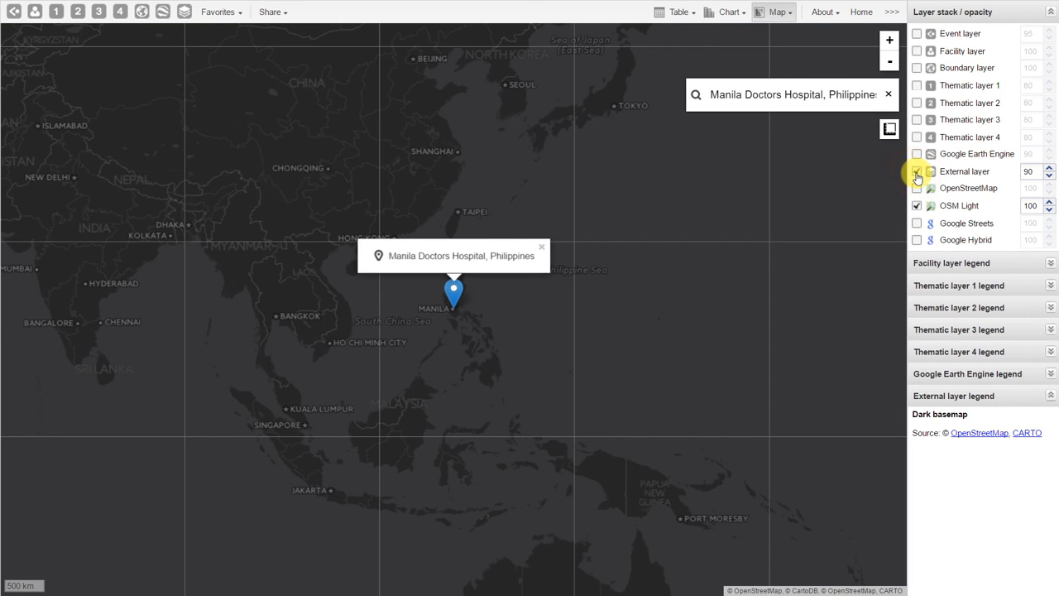
left_click(916, 171)
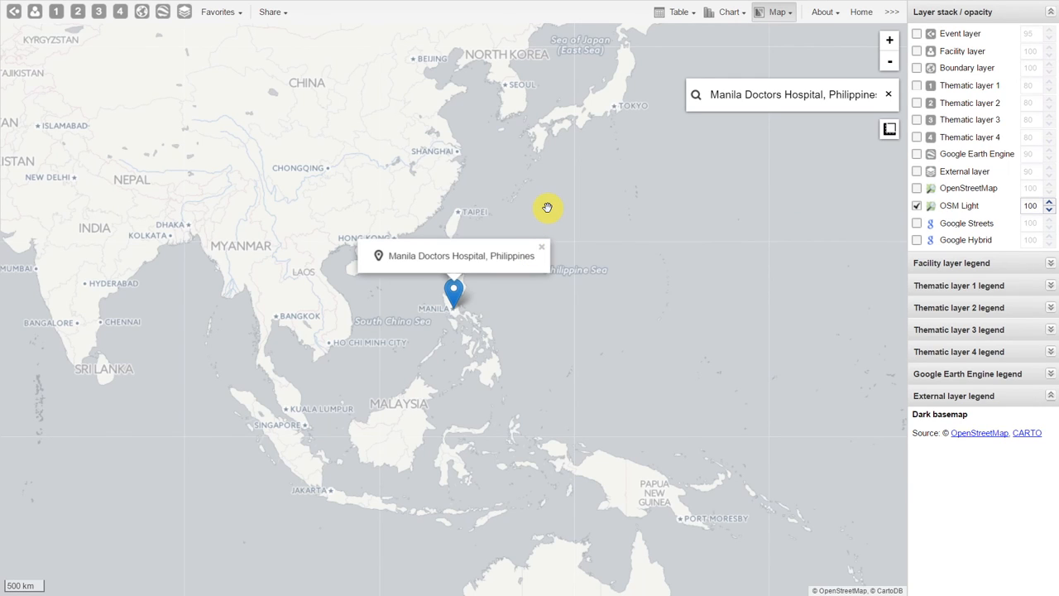
left_click(165, 12)
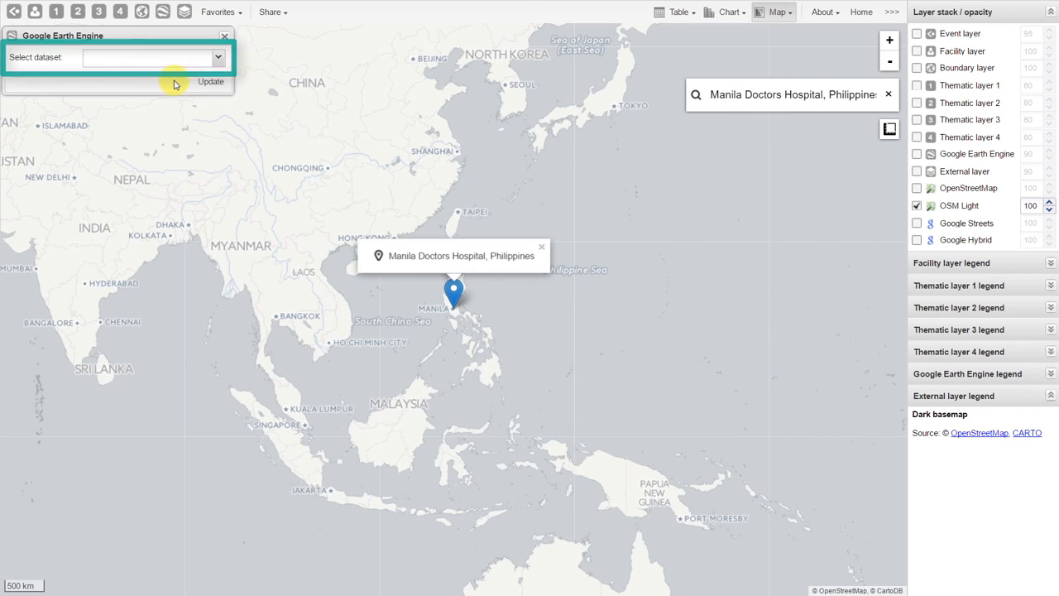
Pick the Elevation dataset, briefly try Temperature, then return to Elevation.
left_click(219, 57)
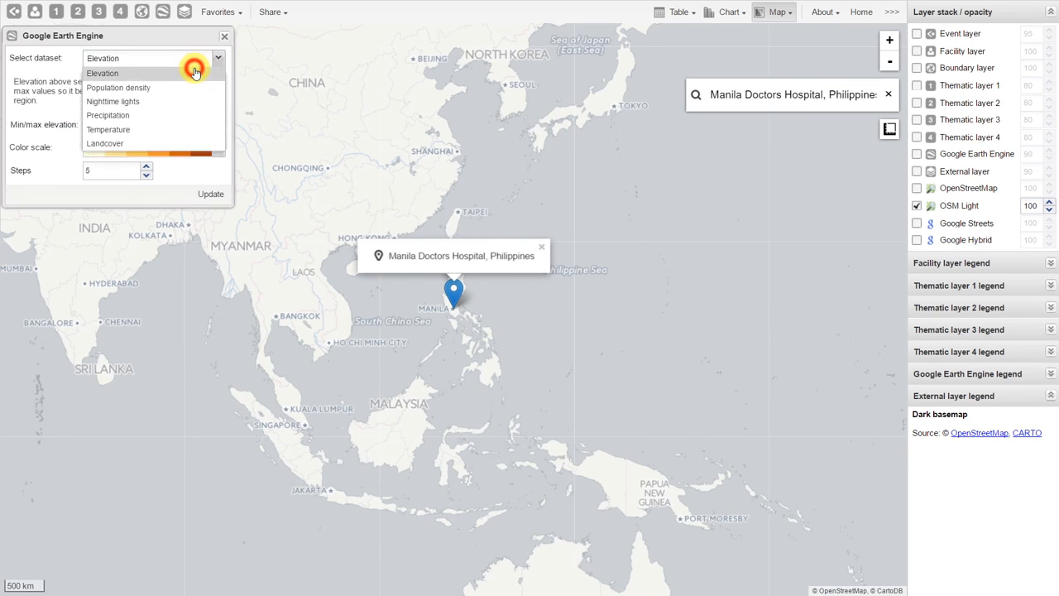
left_click(102, 73)
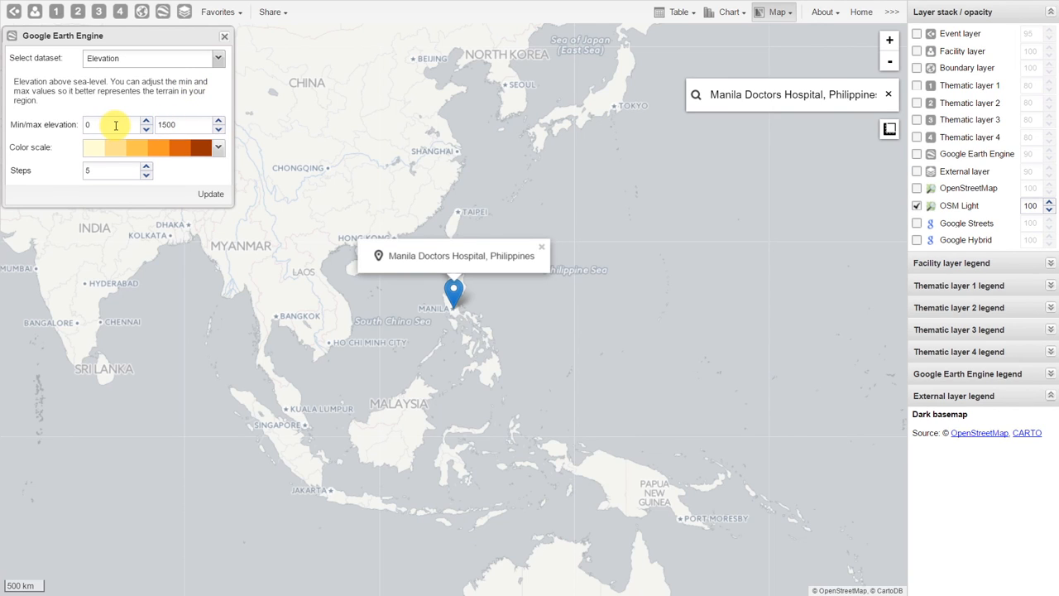
mouse_move(176, 174)
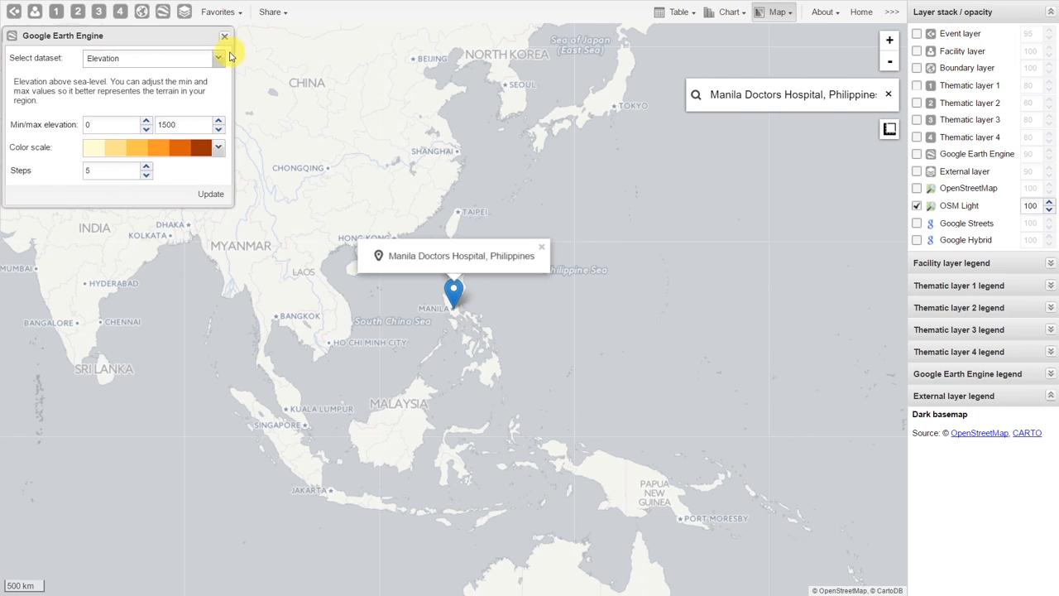
left_click(218, 58)
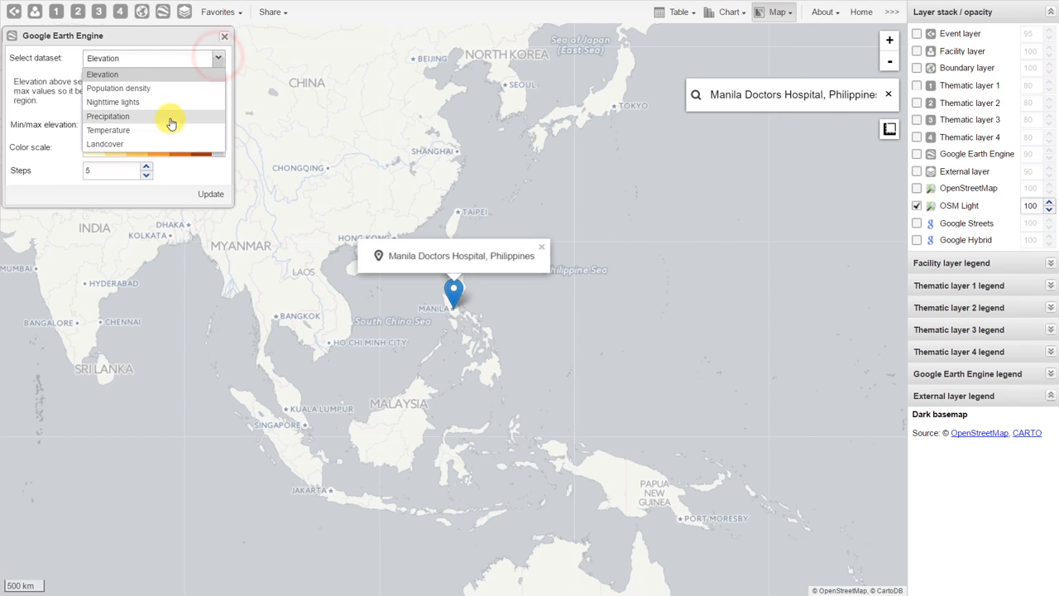
left_click(107, 130)
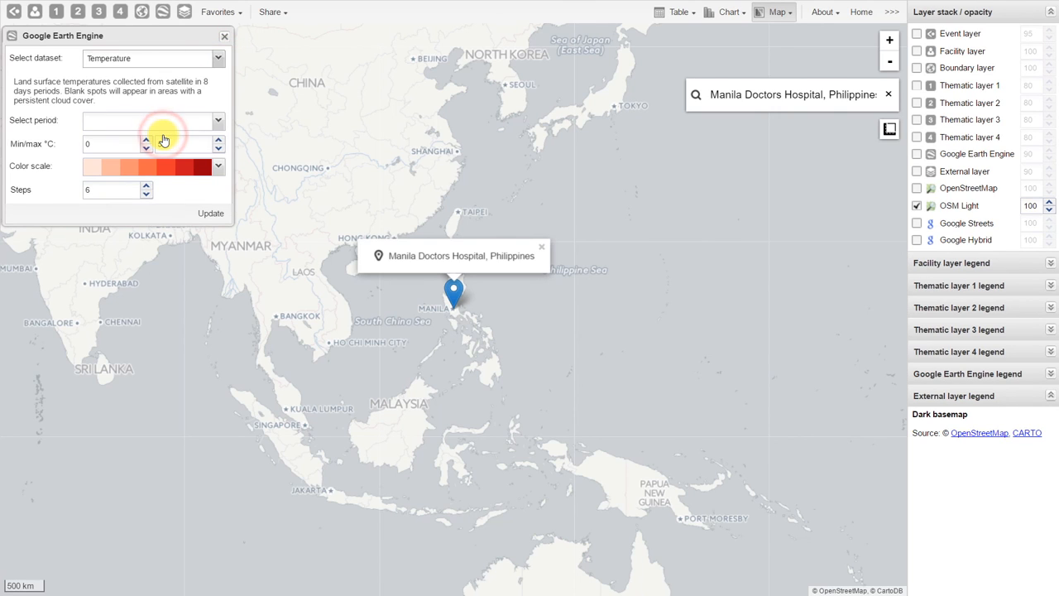
left_click(211, 121)
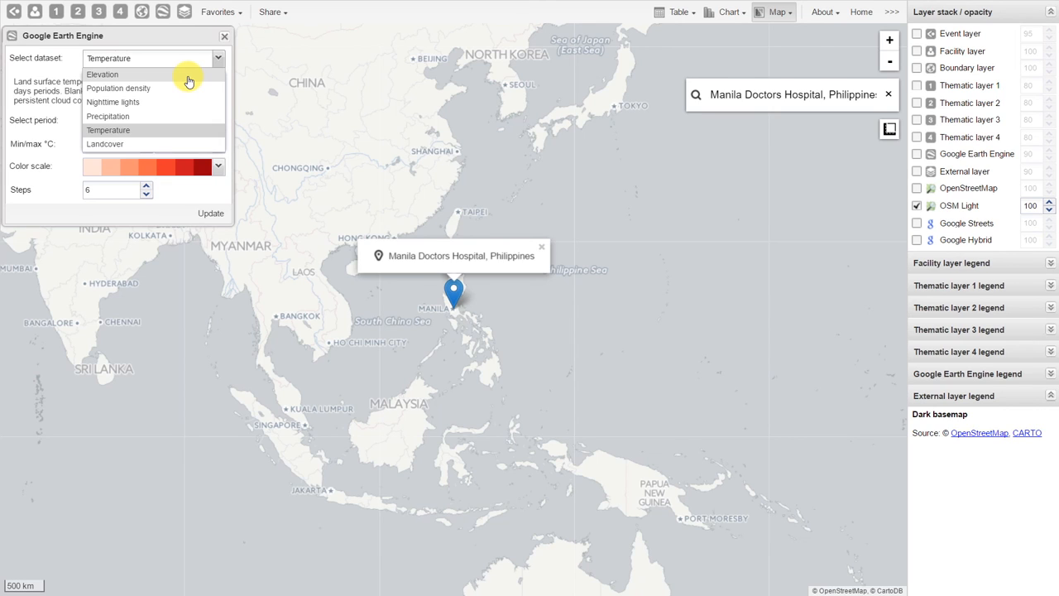
left_click(102, 73)
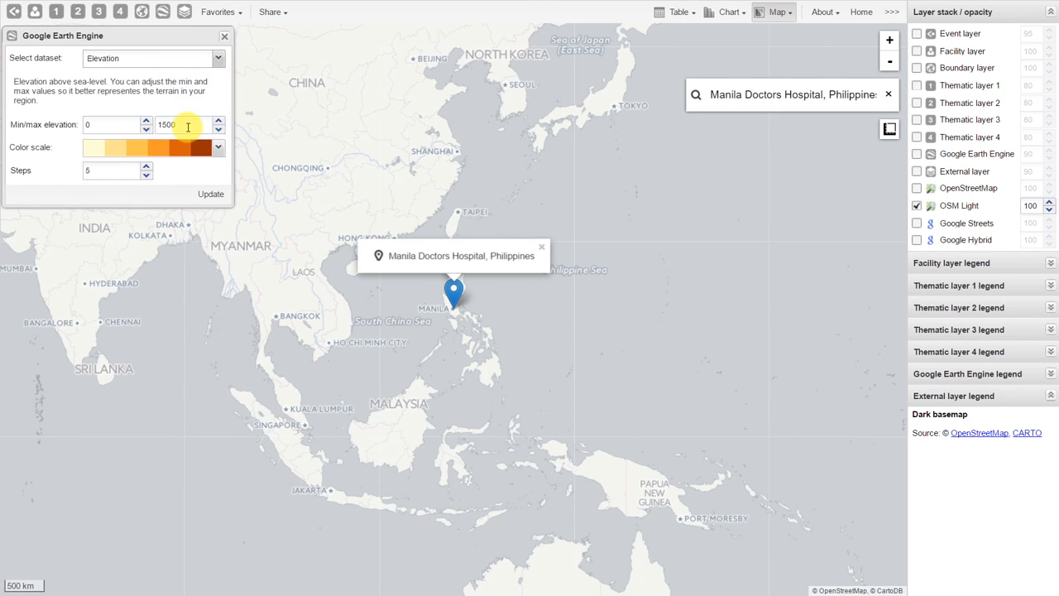